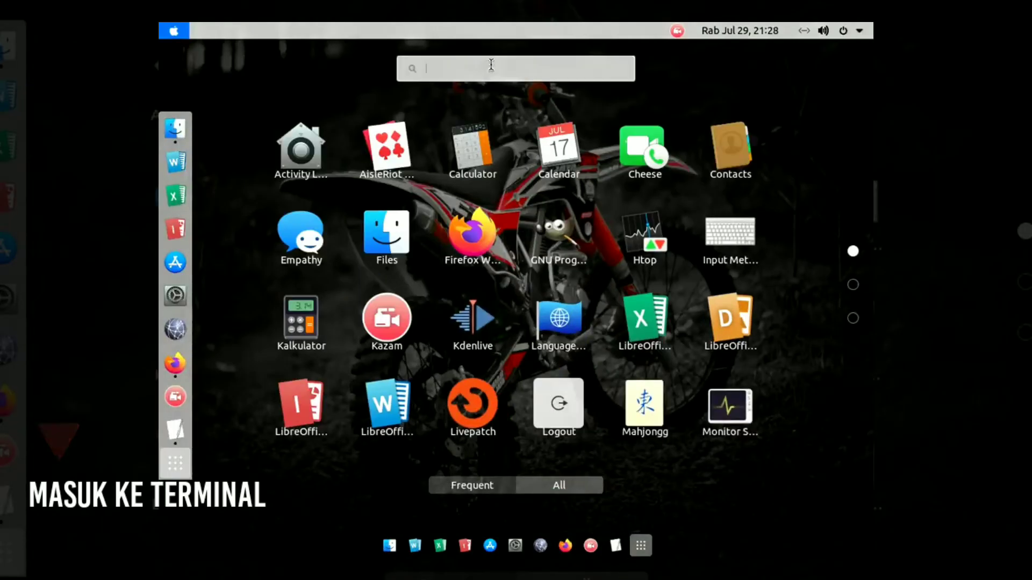
- Search the Activities grid for 'ter' and launch Terminal
{"action": "type", "text": "ter"}
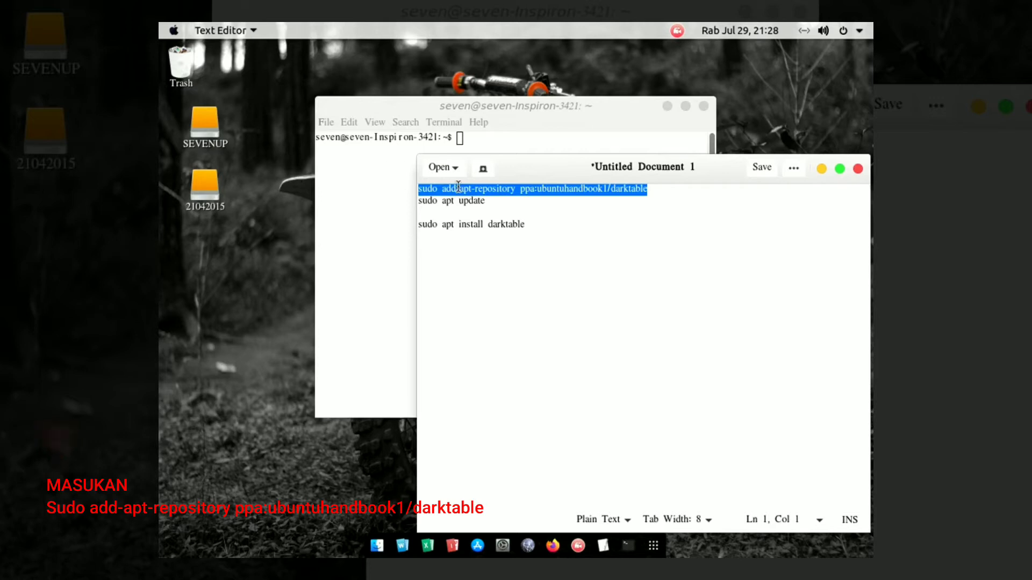
{"action": "mouse_move", "coordinate": [524, 139]}
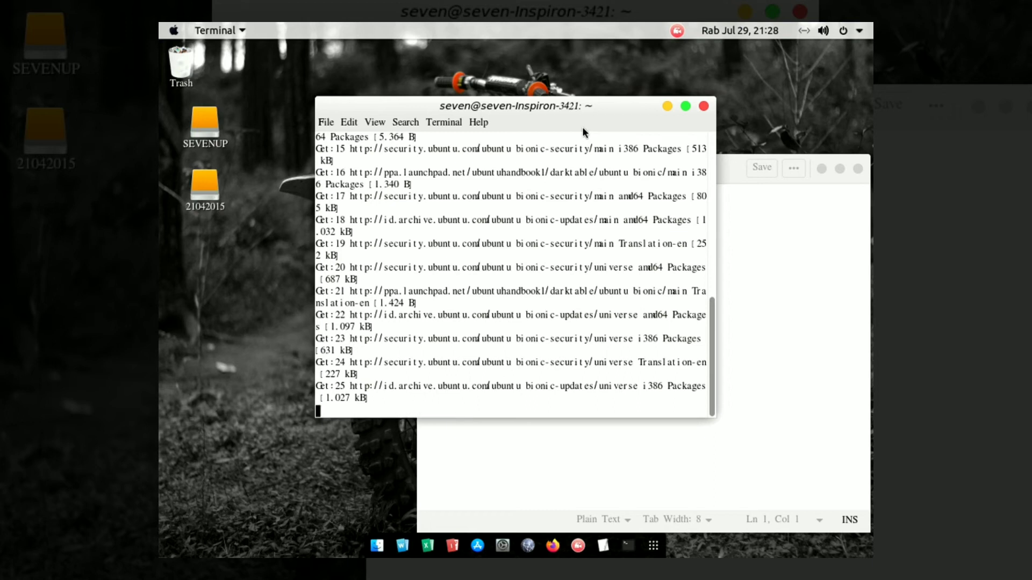
{"action": "mouse_move", "coordinate": [678, 144]}
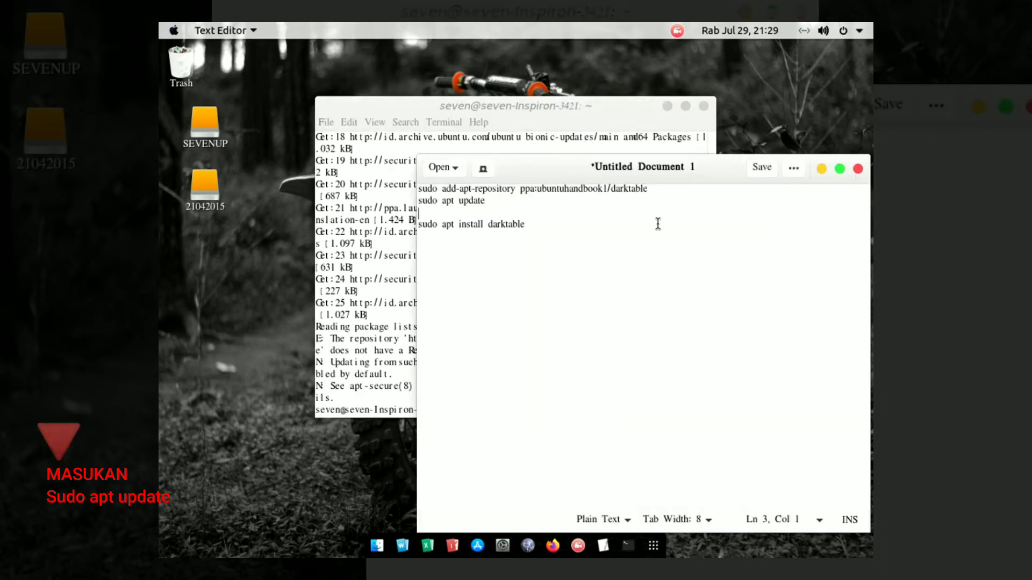
- Copy 'sudo apt update' from the editor and run it in Terminal
{"action": "triple_click", "coordinate": [452, 201]}
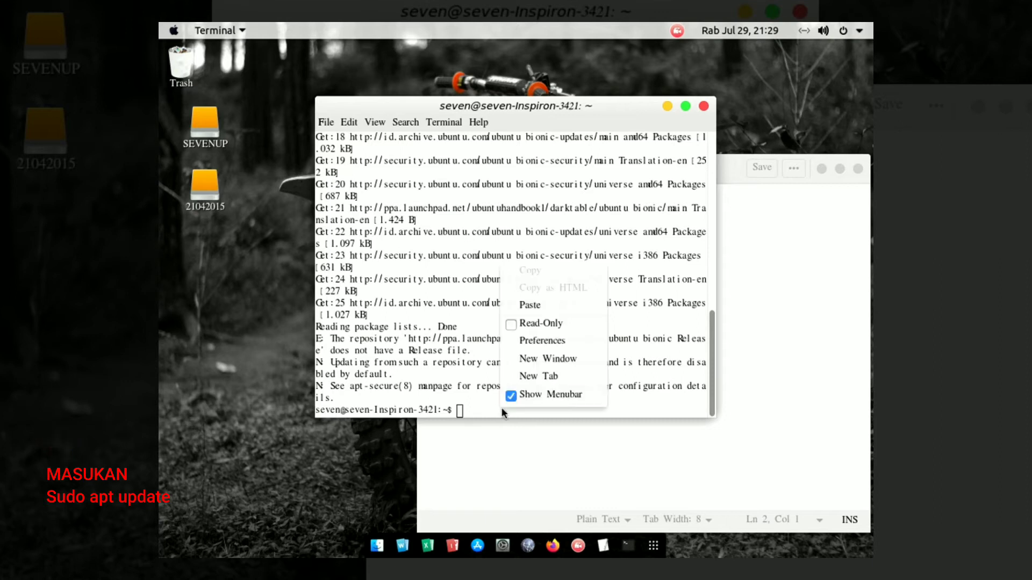
{"action": "type", "text": "sudo apt update"}
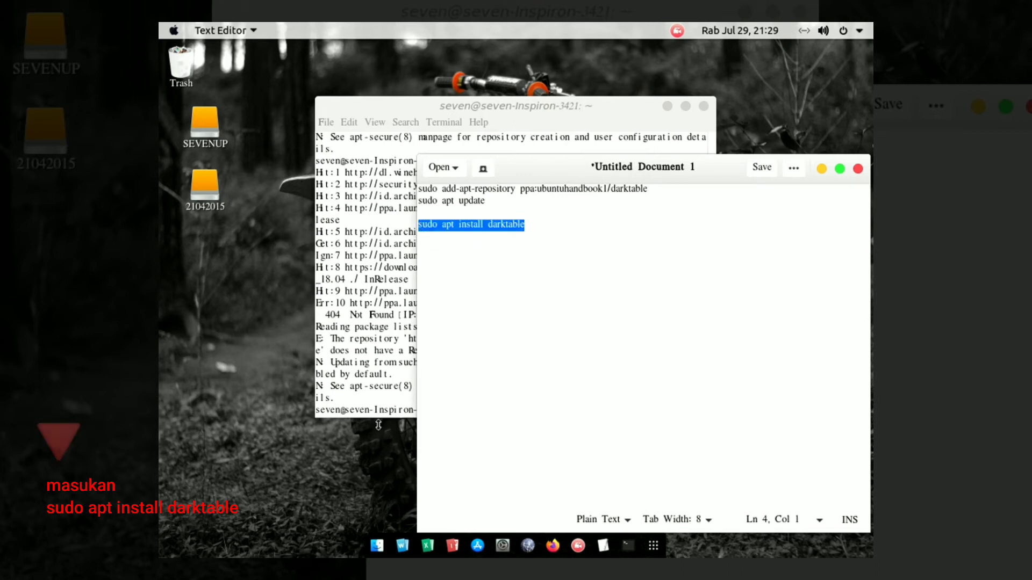
- Paste and run 'sudo apt install darktable', confirming with y
{"action": "right_click", "coordinate": [492, 415]}
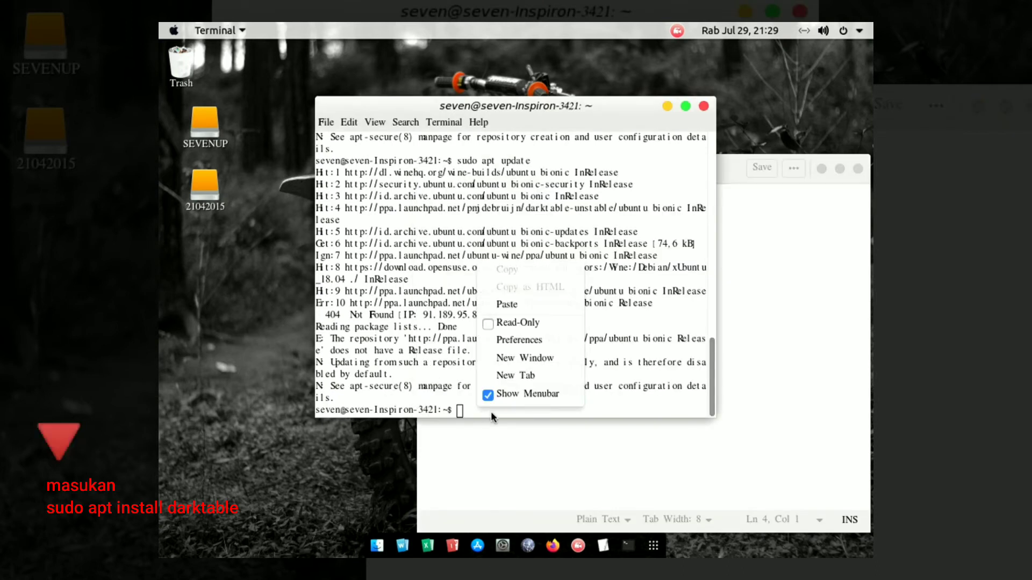
{"action": "type", "text": "sudo apt install darktable"}
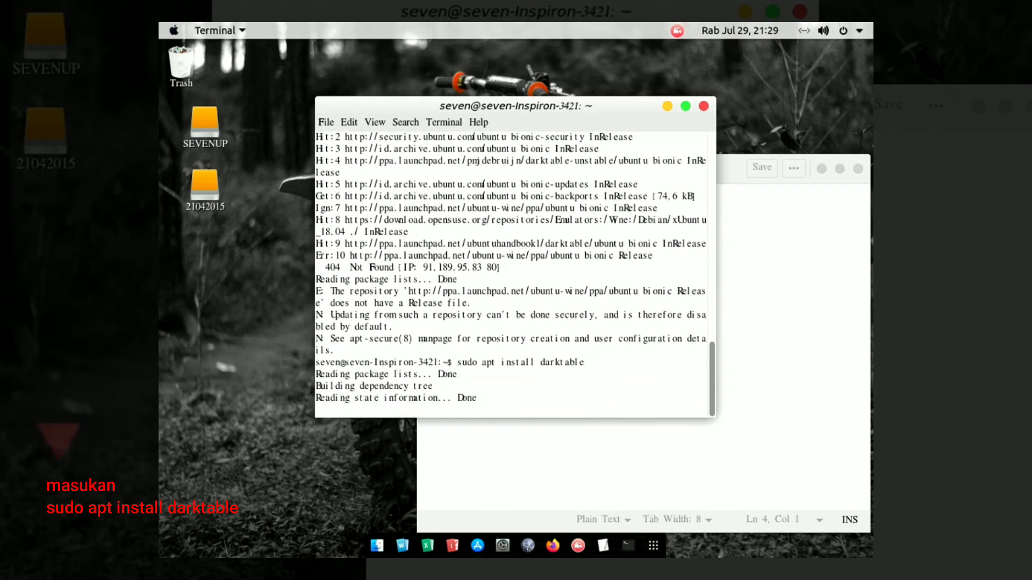
{"action": "key", "text": "Return"}
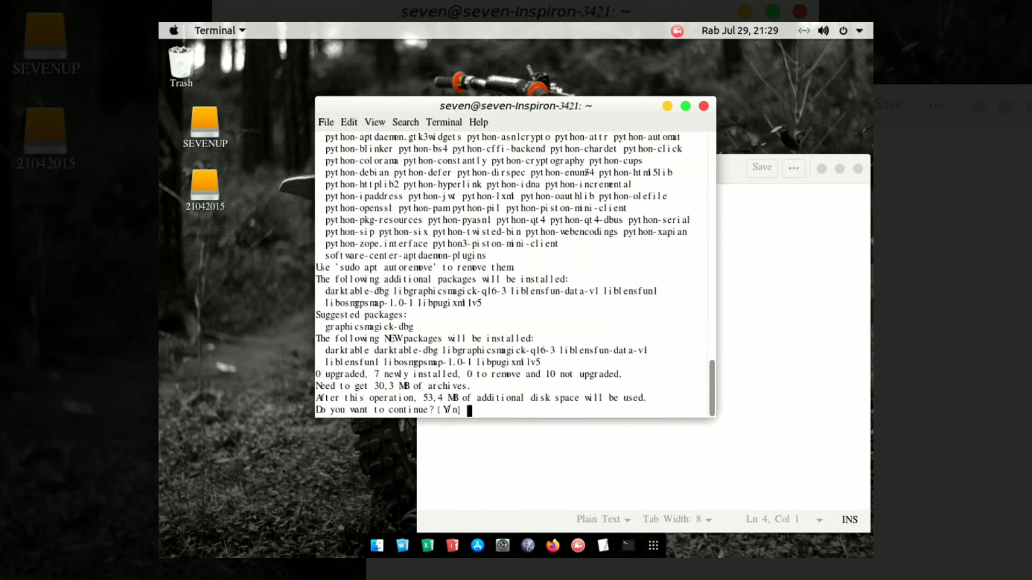
{"action": "type", "text": "y"}
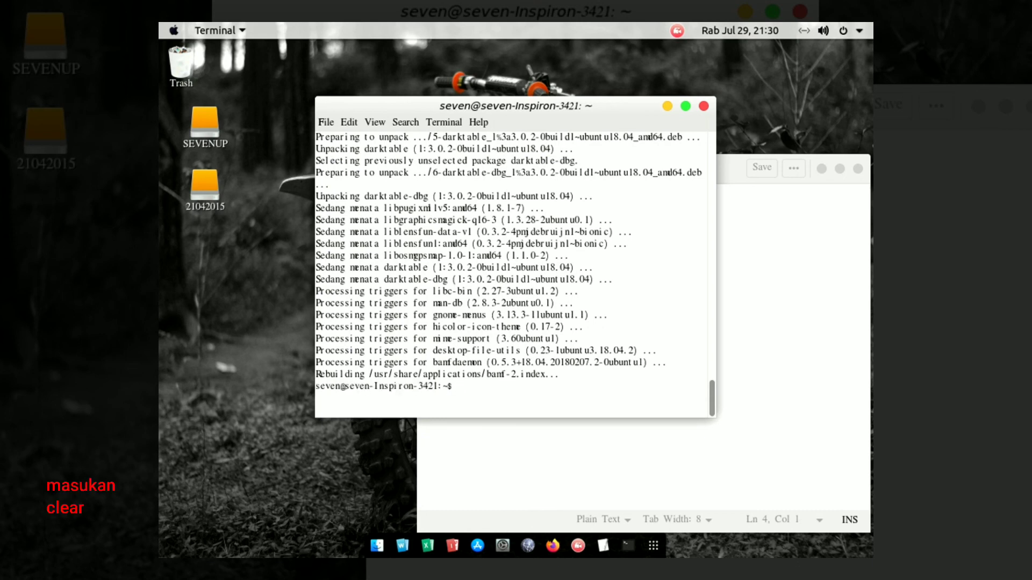
- Run 'clear' in Terminal to empty the screen after installation
{"action": "type", "text": "clear"}
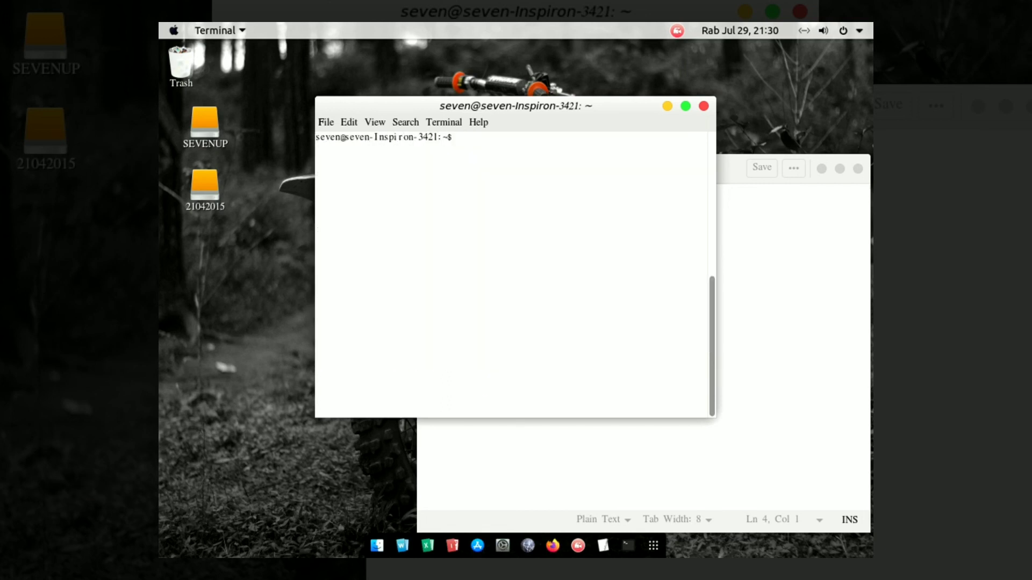
{"action": "left_click", "coordinate": [677, 30]}
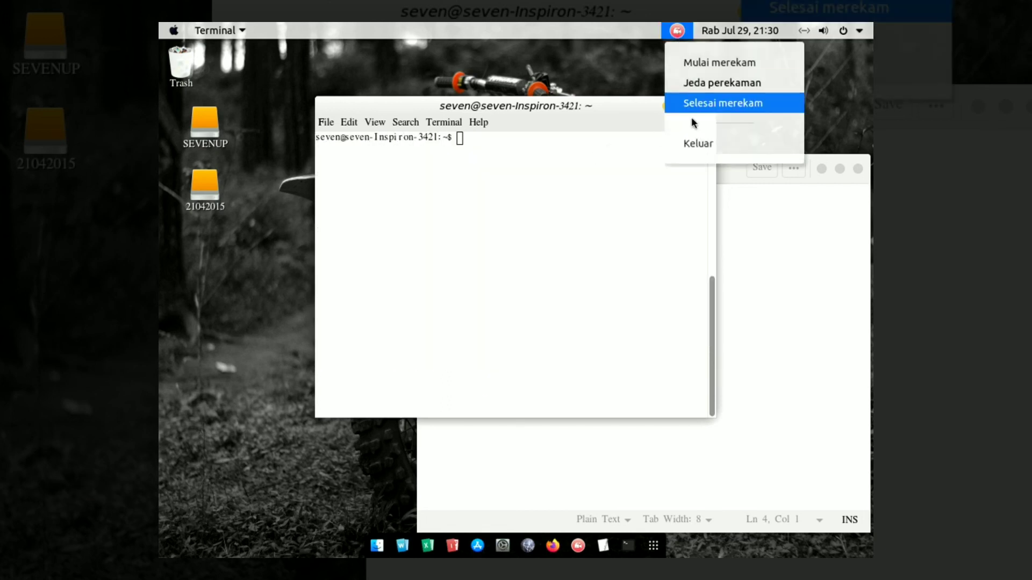
{"action": "left_click", "coordinate": [726, 102]}
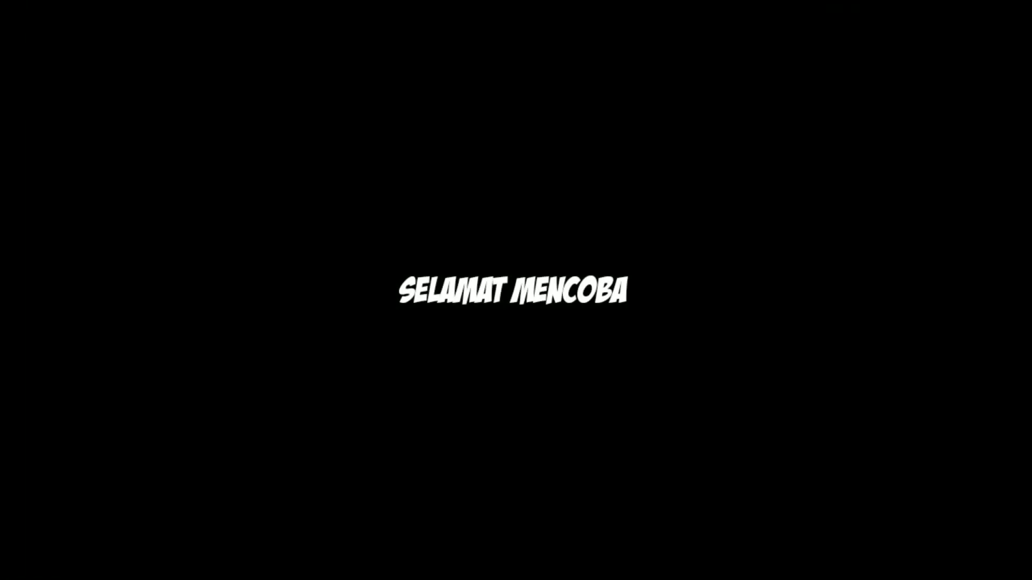